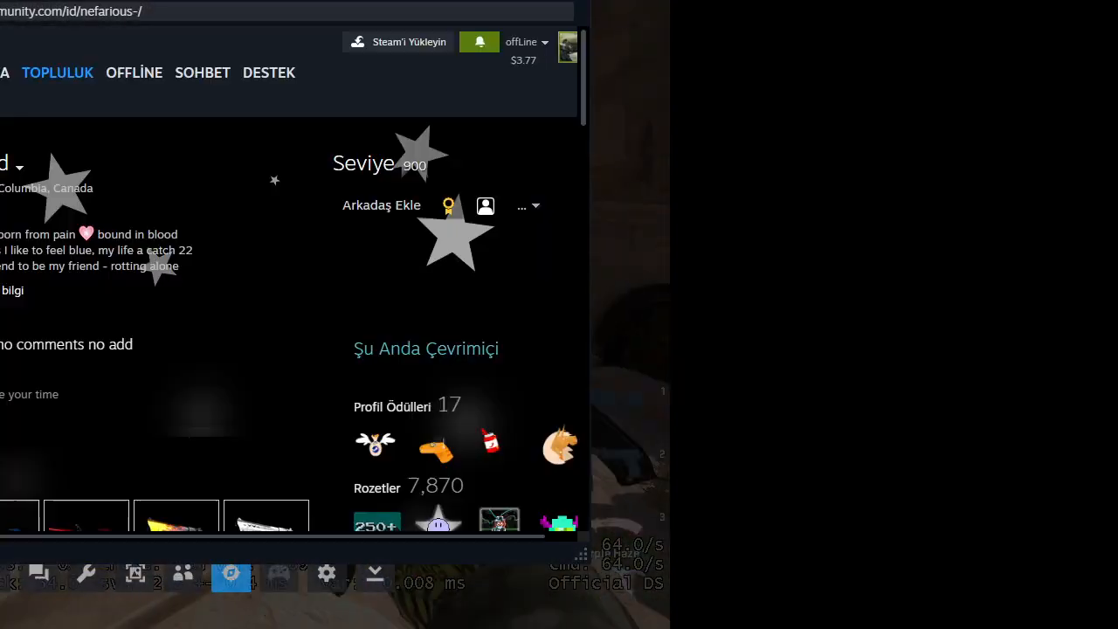
Step: Scroll down the Steam community profile before closing the overlay to return to the match
scroll("down", 3)
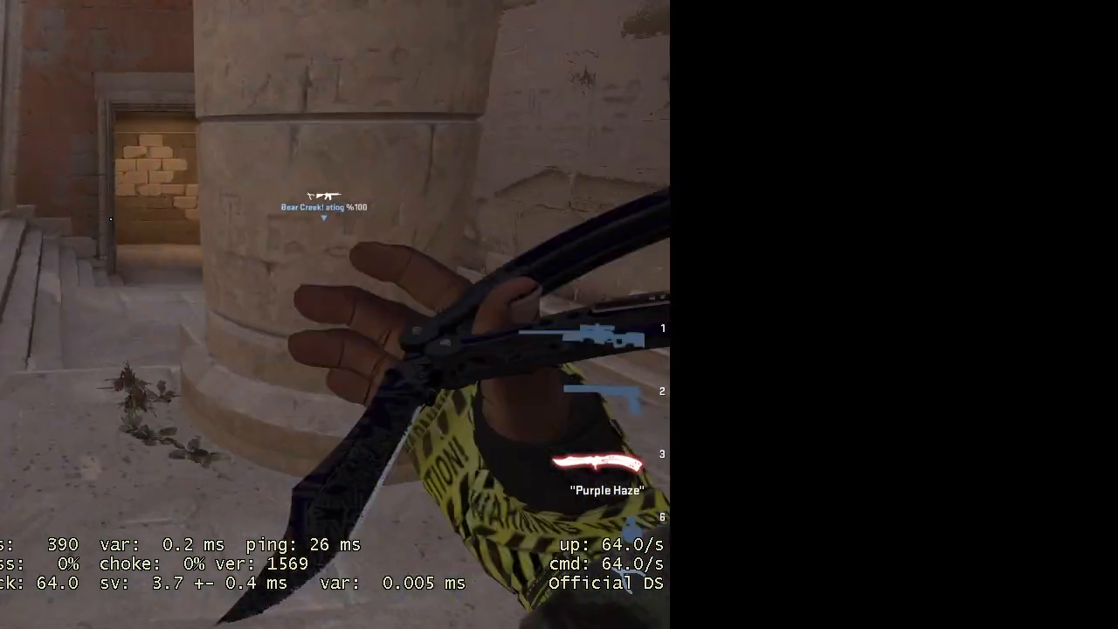
Step: Switch from the knife to the AWP and scope in during the round
key("1")
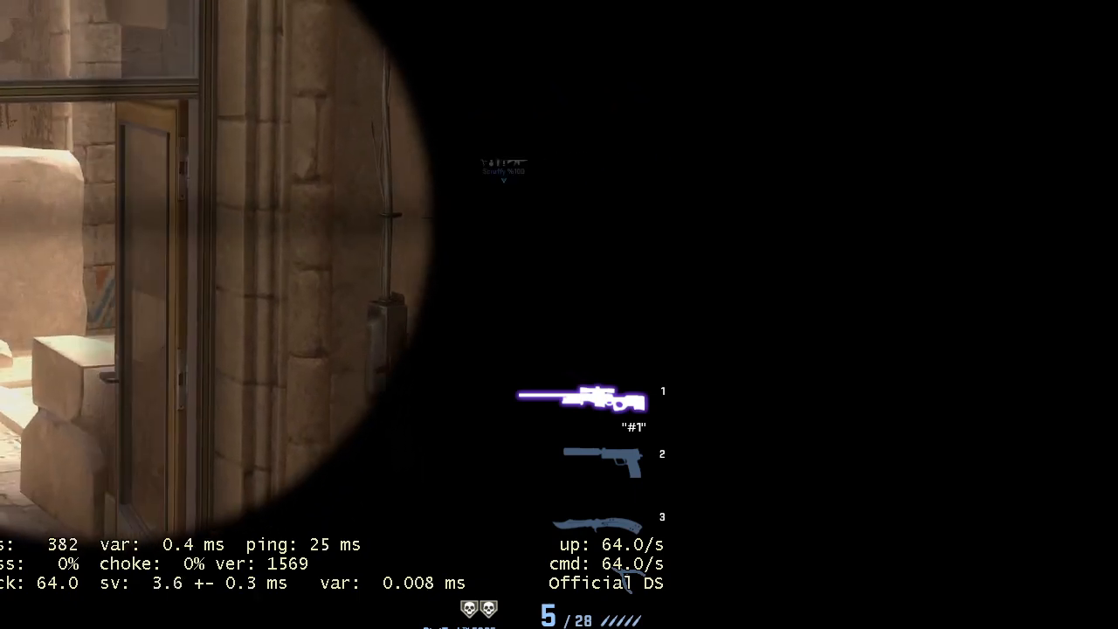
Step: Switch weapon after the bomb plant and bring up the Steam overlay on the profile
key("3")
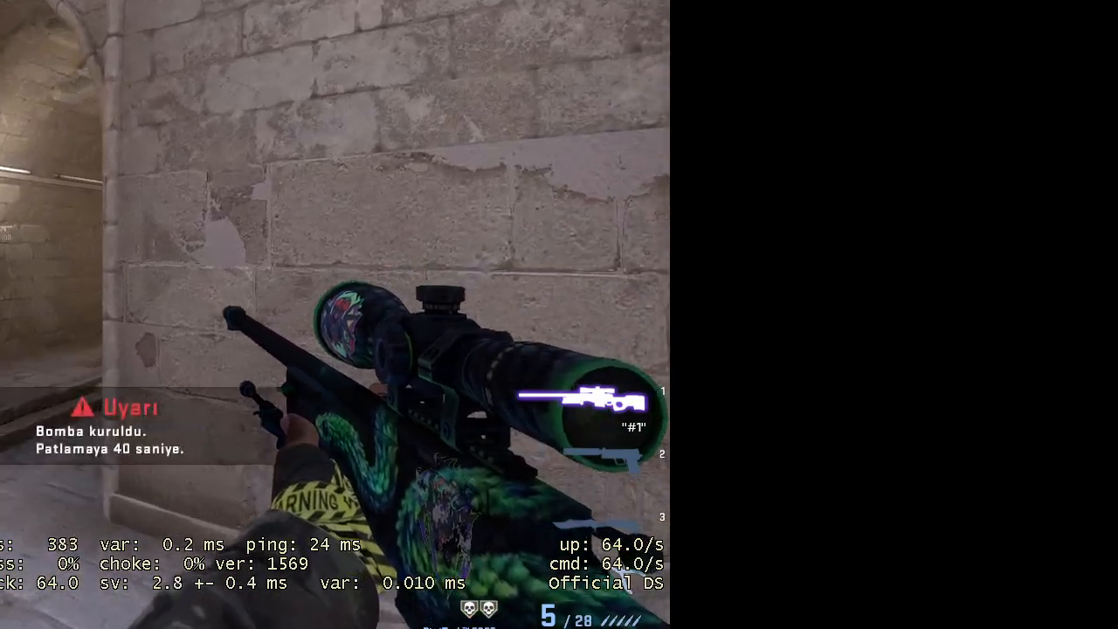
key("tab")
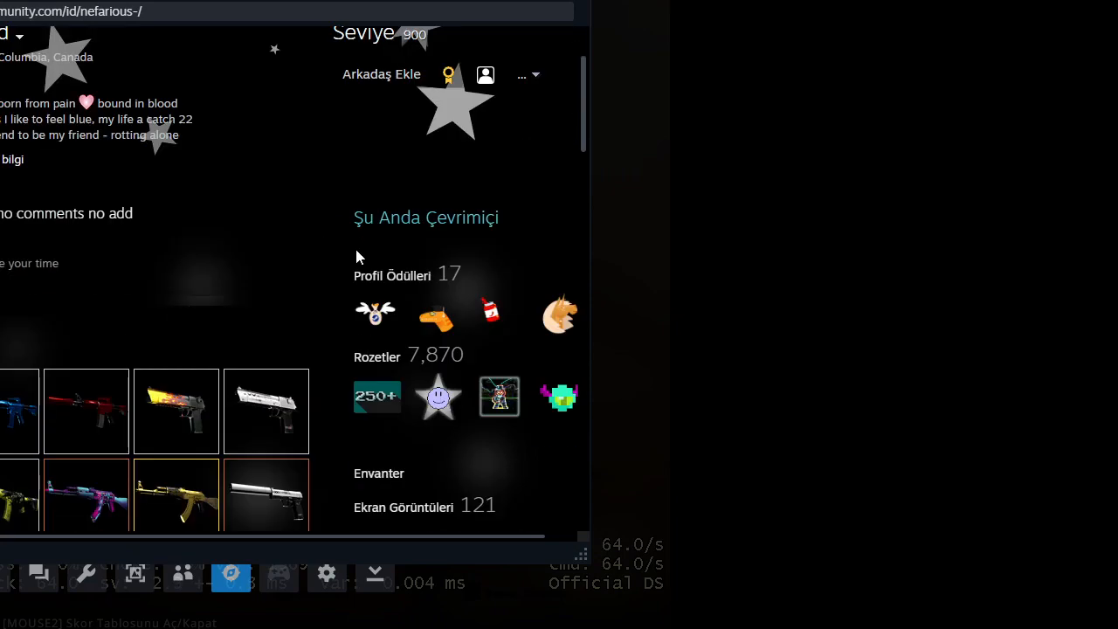
Step: Send a friend invite via 'Arkadaş Ekle', confirm with 'Tamam', and scroll down the profile
left_click(381, 73)
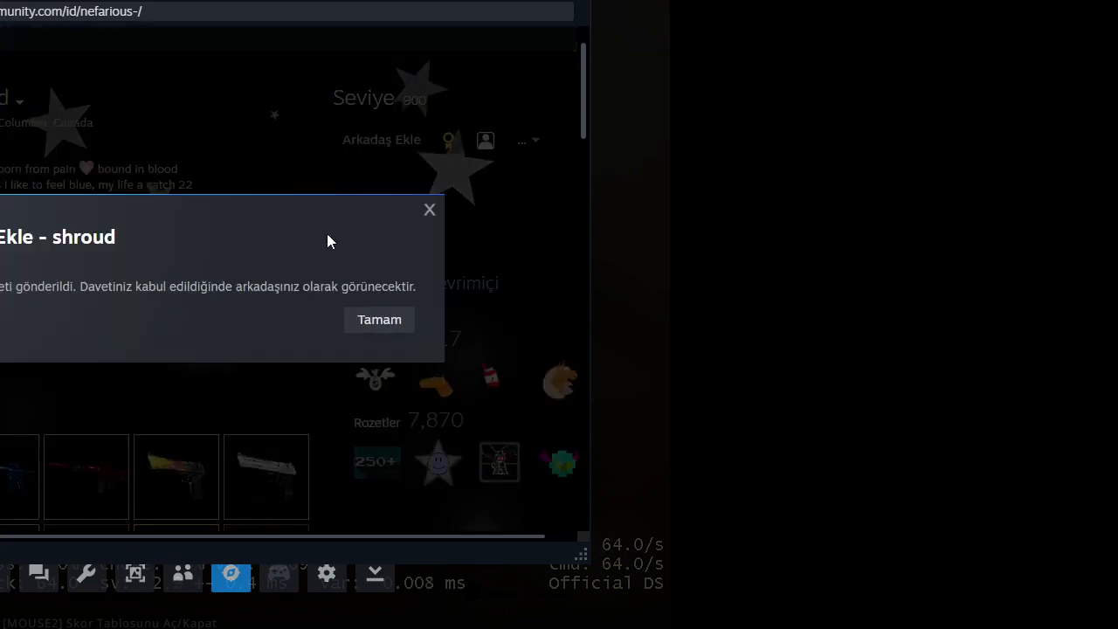
left_click(379, 319)
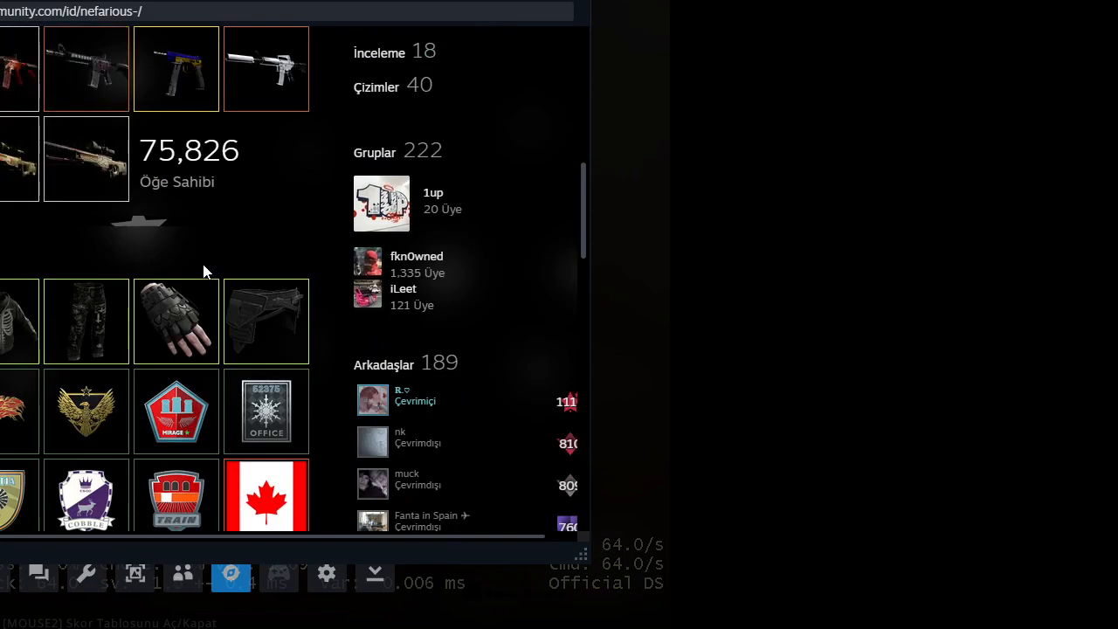
scroll("down", 3)
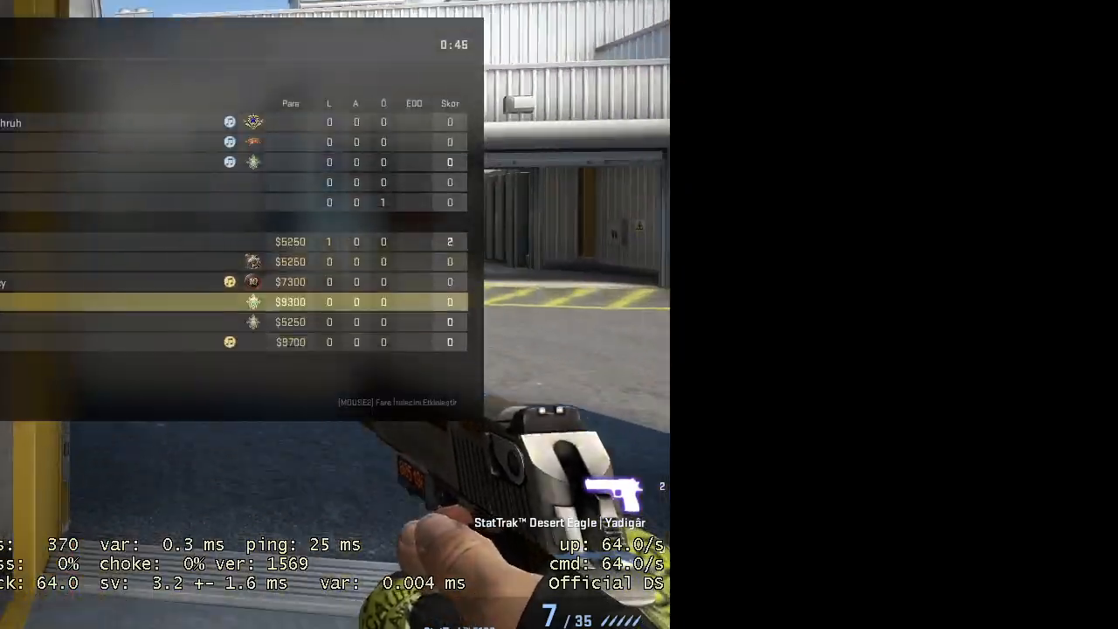
Step: Hide the scoreboard and continue playing with the M4A1-S in hand
key("tab")
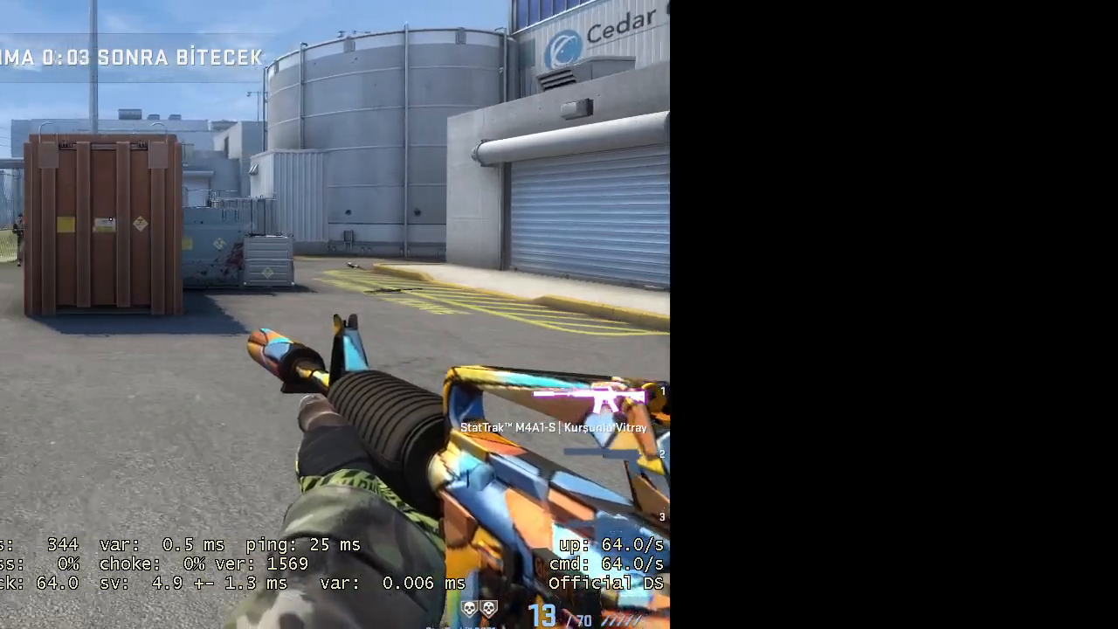
Step: Show the scoreboard again with updated stats, top player at 5 kills and 10 points
key("Tab")
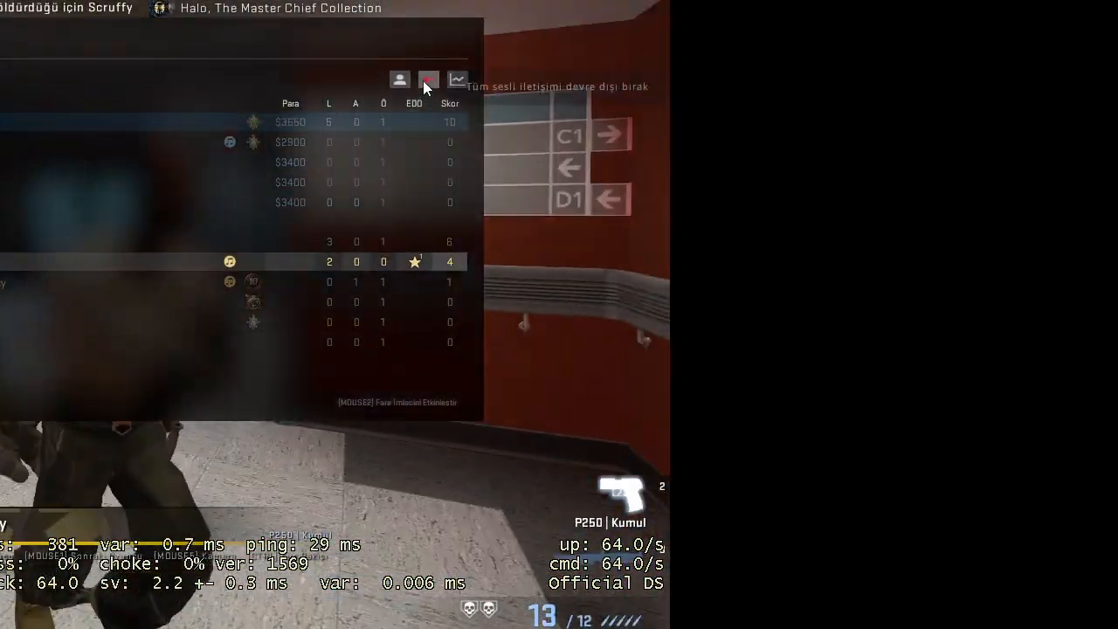
Step: Switch from the game to the OBS Studio recording window on the desktop
left_click(429, 80)
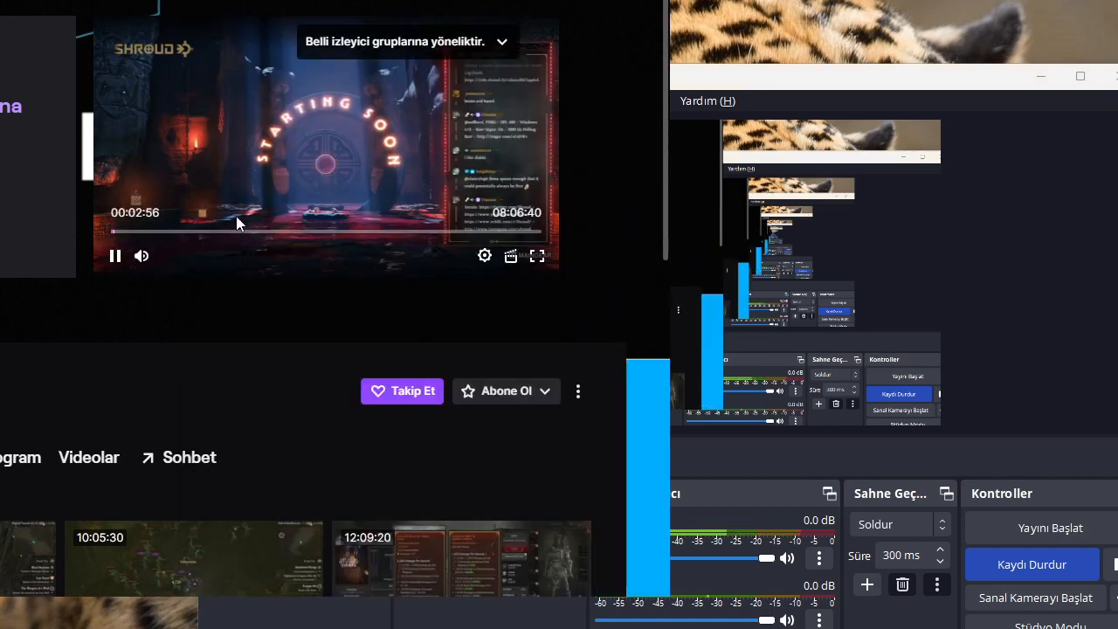
Step: Bring up the window switcher listing the OBS, Counter-Strike and Steam windows
left_click(114, 255)
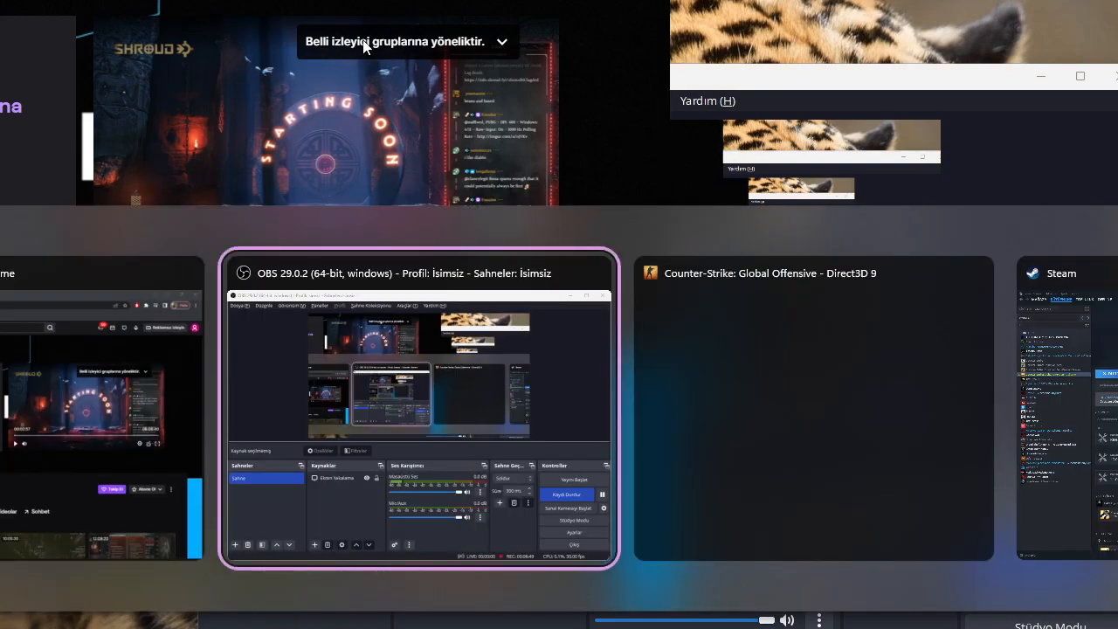
Step: Select the Counter-Strike window to return to the map selection menu with Dust II
left_click(812, 273)
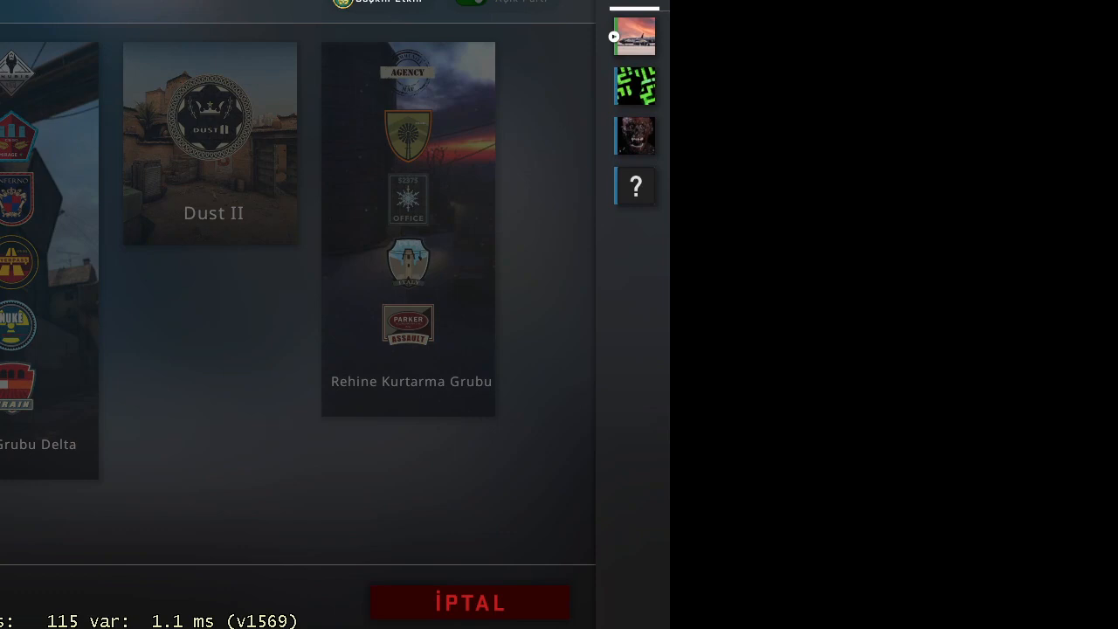